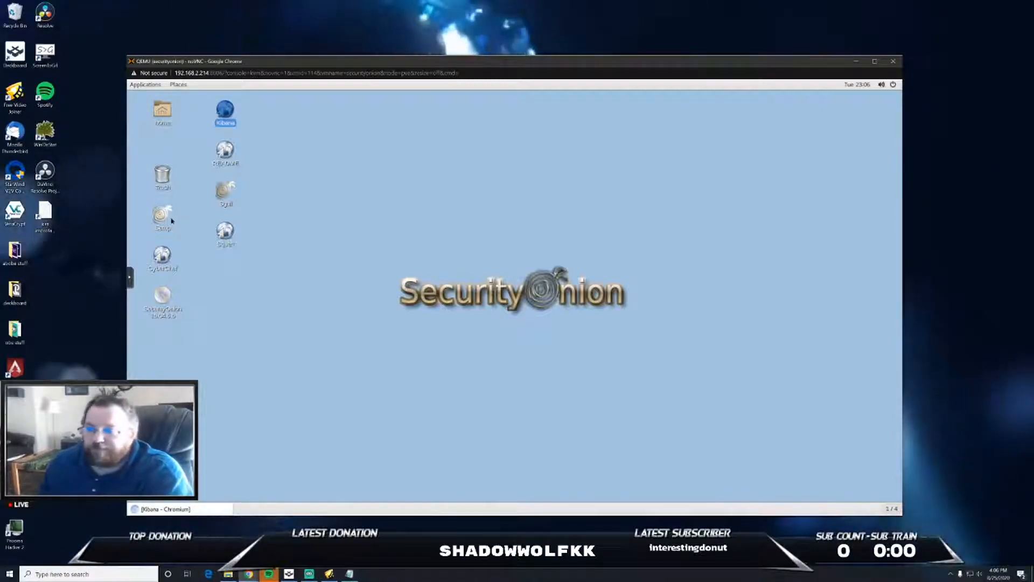
mouse_move(524, 400)
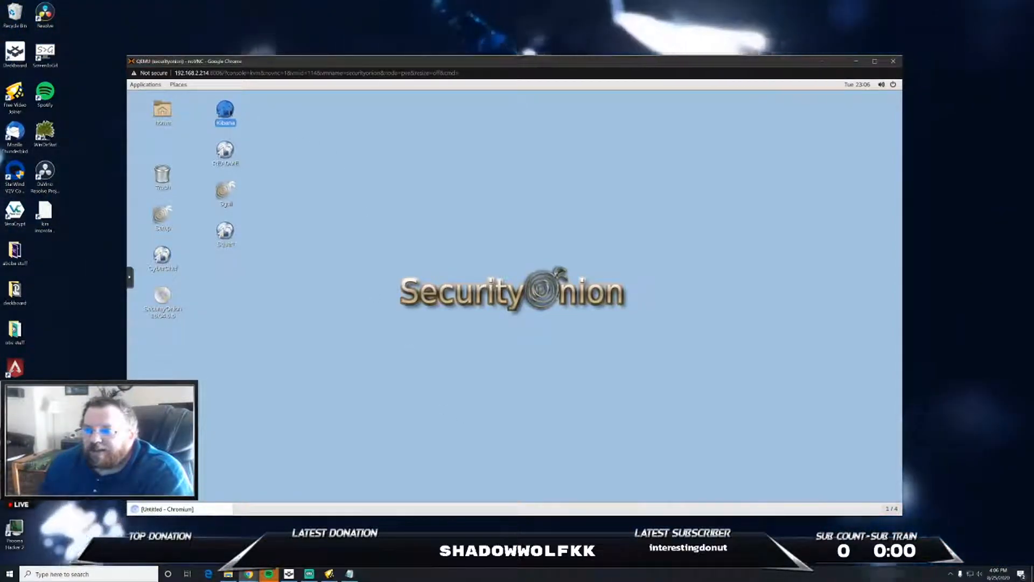
- Launch Kibana from its desktop icon in the Security Onion VM
double_click(225, 109)
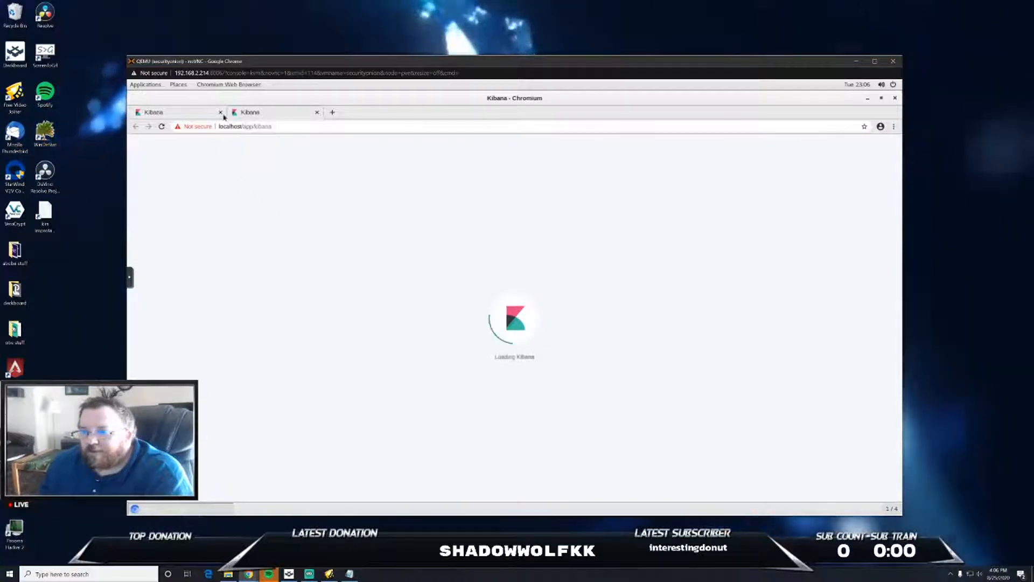
- Close the duplicate tab, load the Overview dashboard, then go to Zeek Connections
click(220, 112)
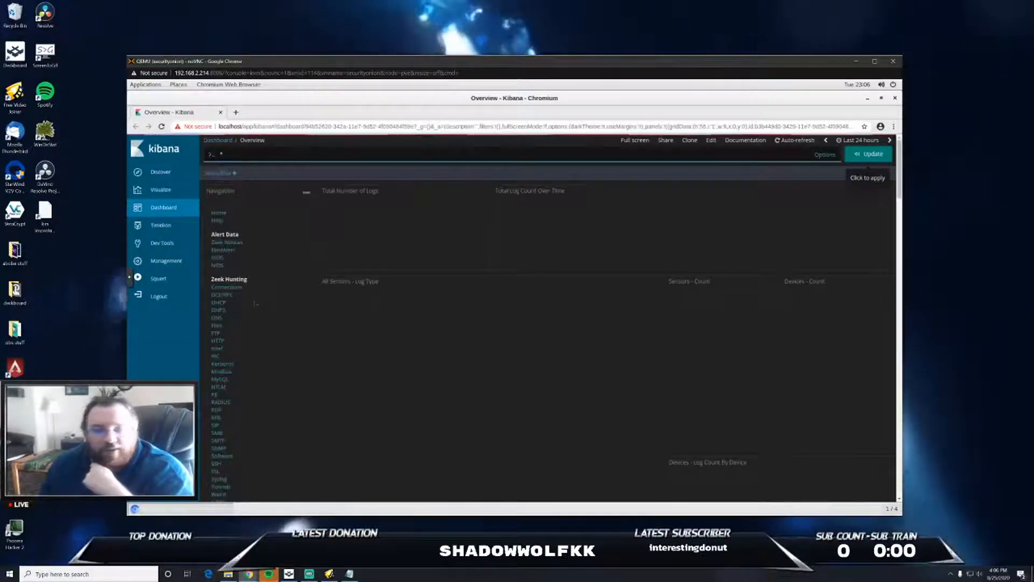
click(869, 153)
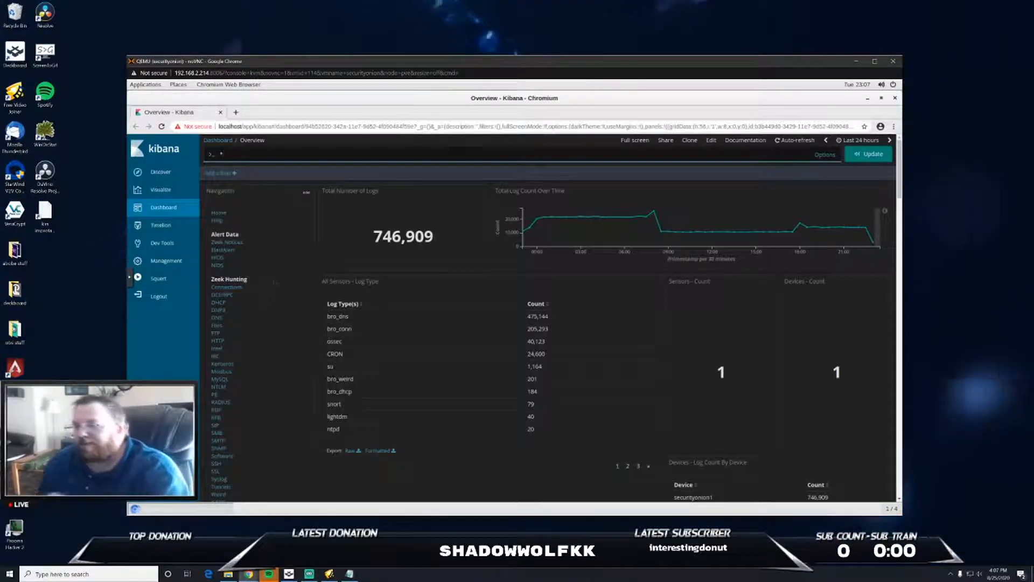
scroll(down, 3)
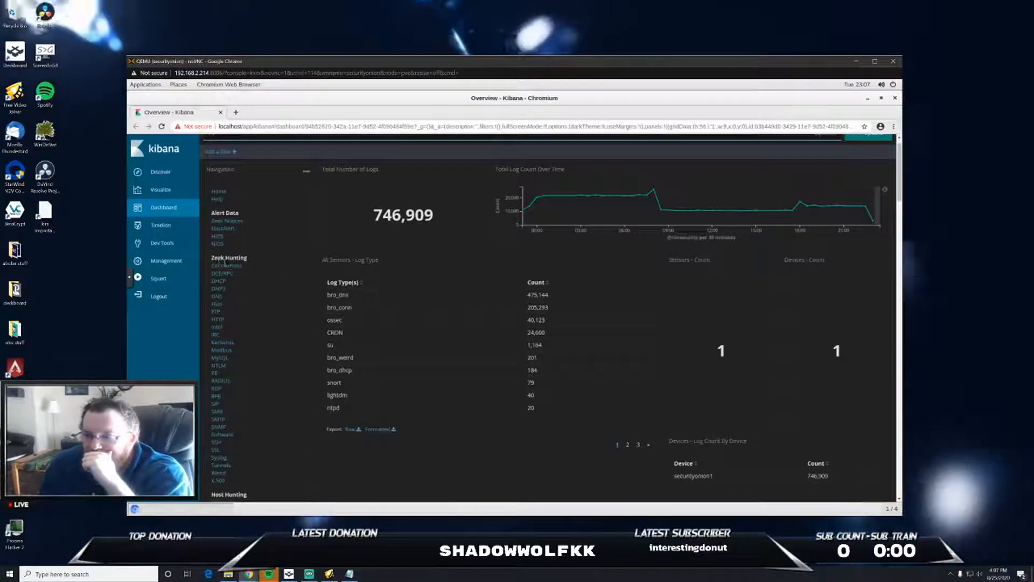
click(227, 265)
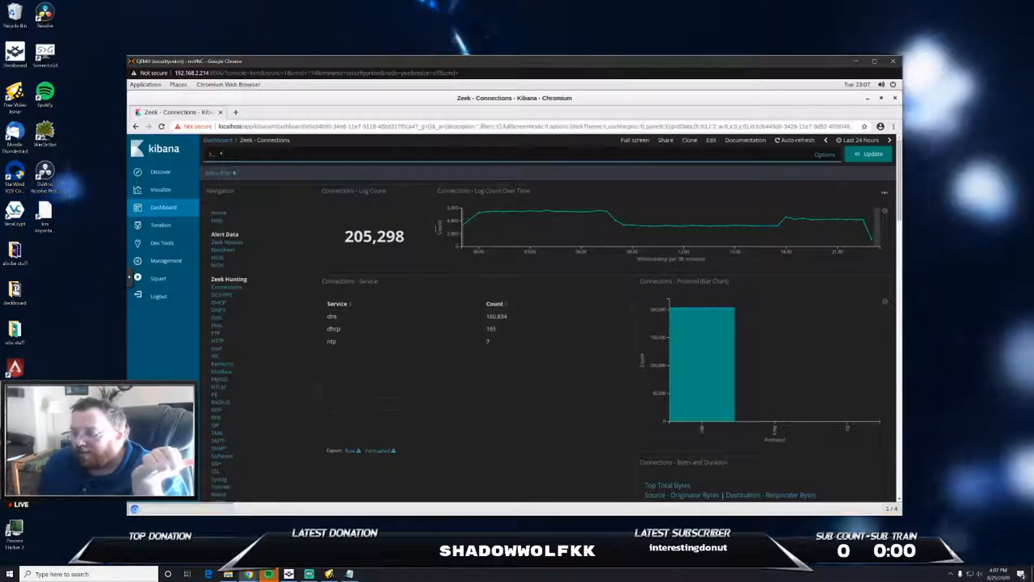
- Scroll through the Zeek Connections panels: service counts, connection states, top source IPs
scroll(down, 3)
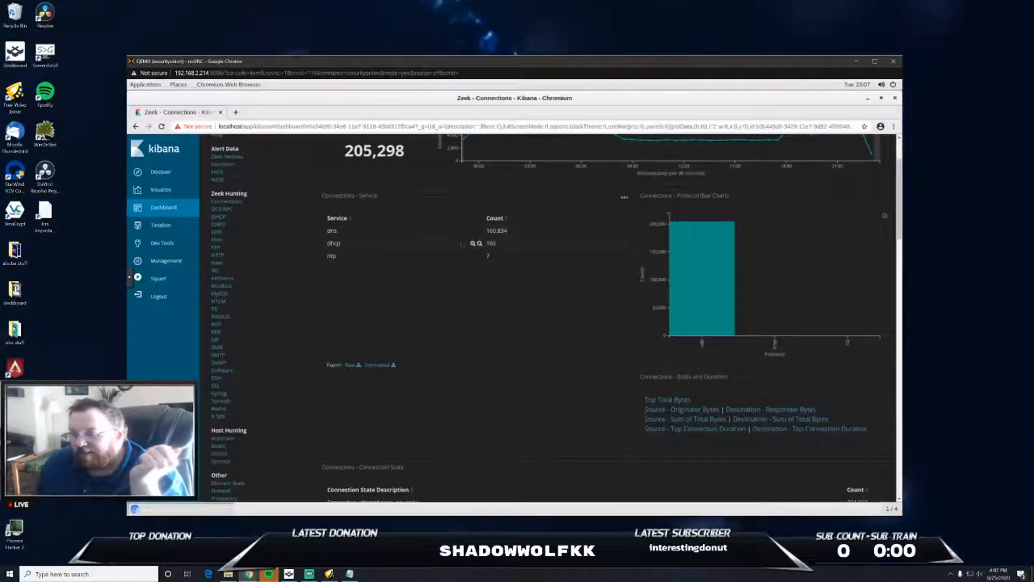
scroll(down, 3)
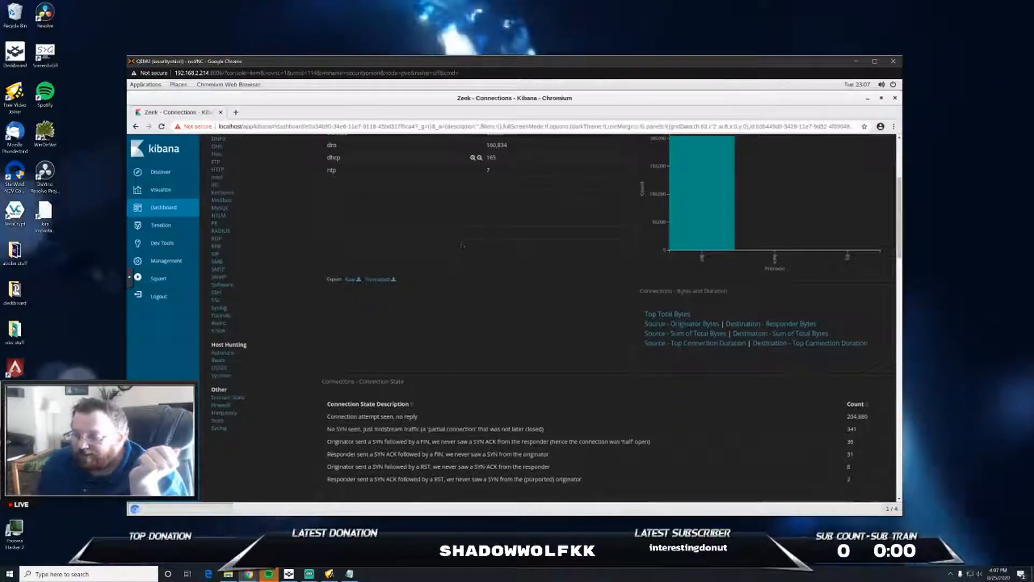
scroll(down, 3)
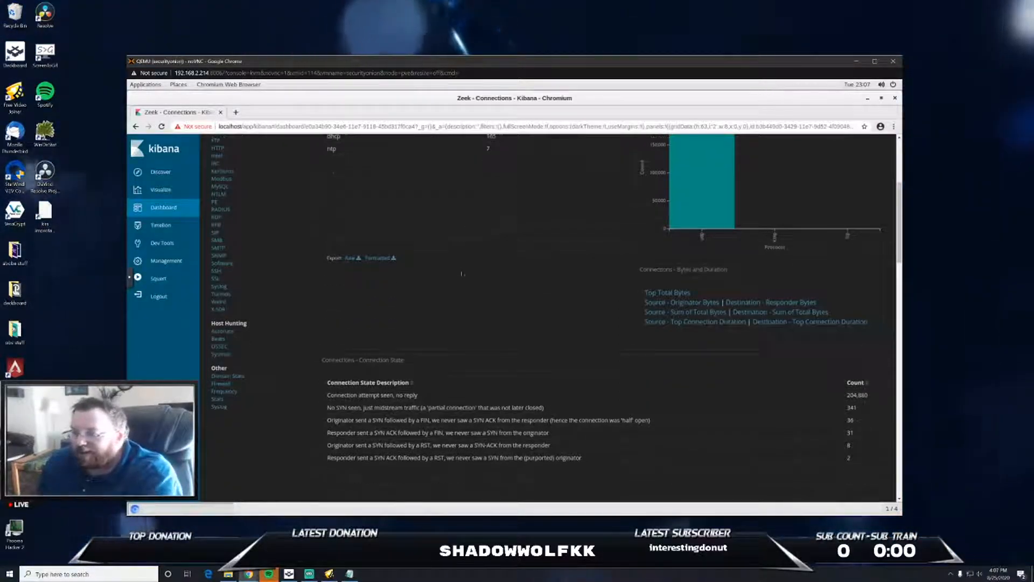
scroll(down, 3)
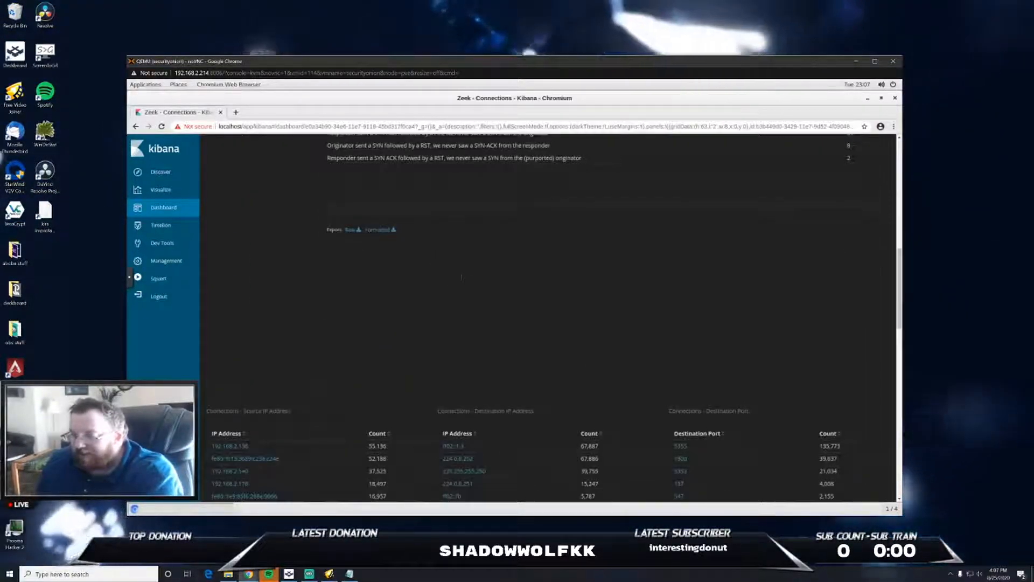
scroll(down, 3)
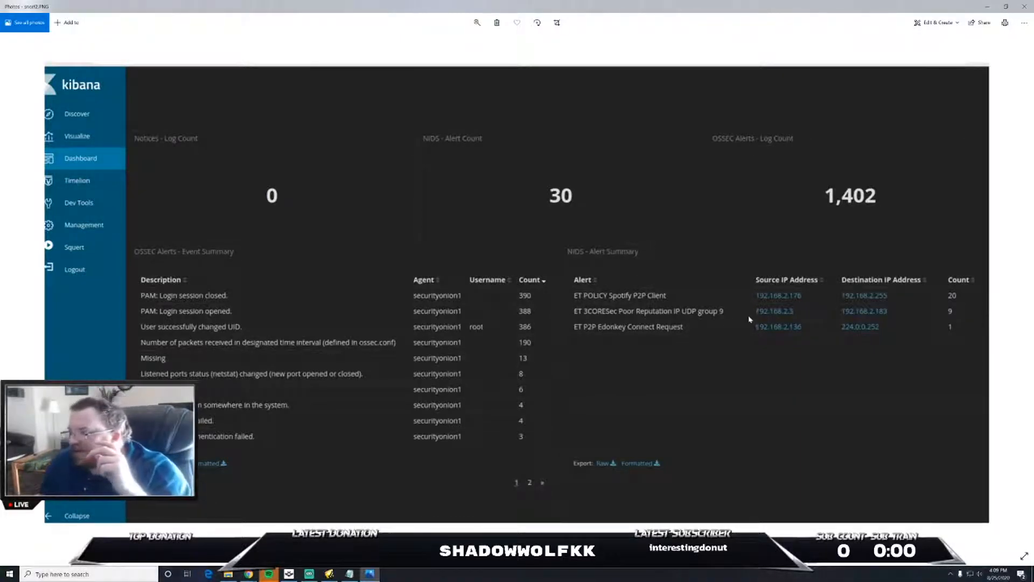
mouse_move(783, 305)
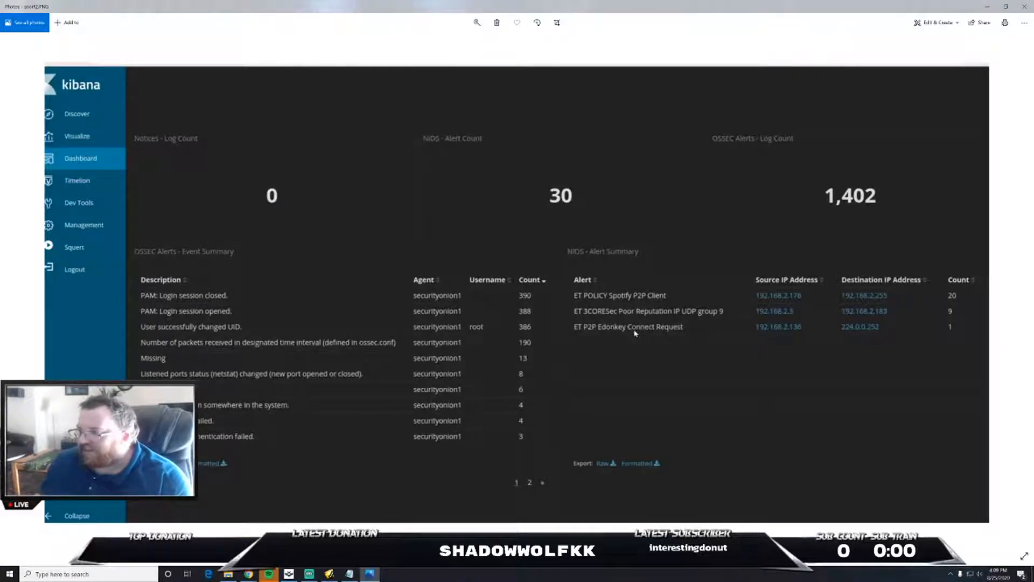
mouse_move(678, 342)
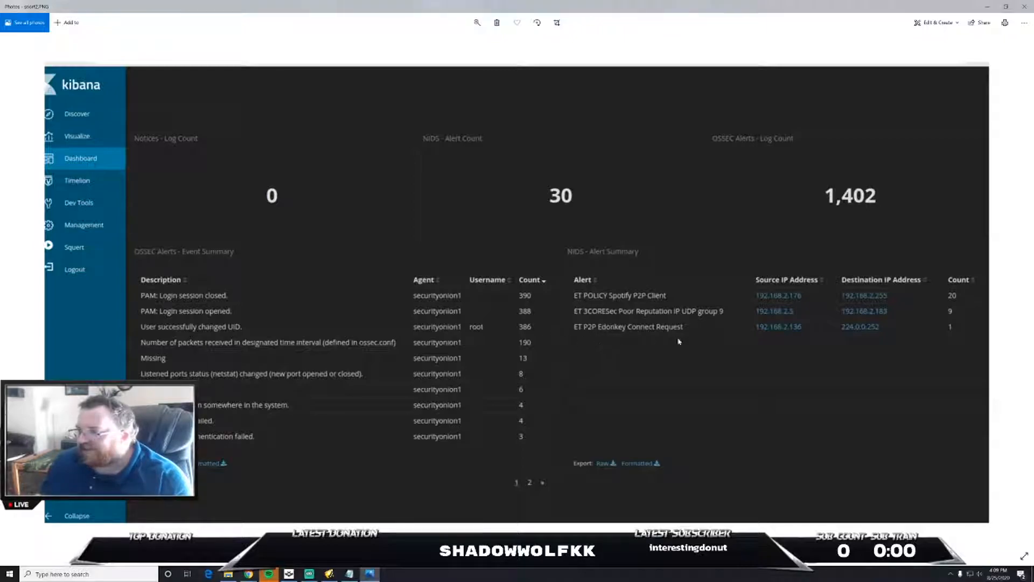
mouse_move(607, 335)
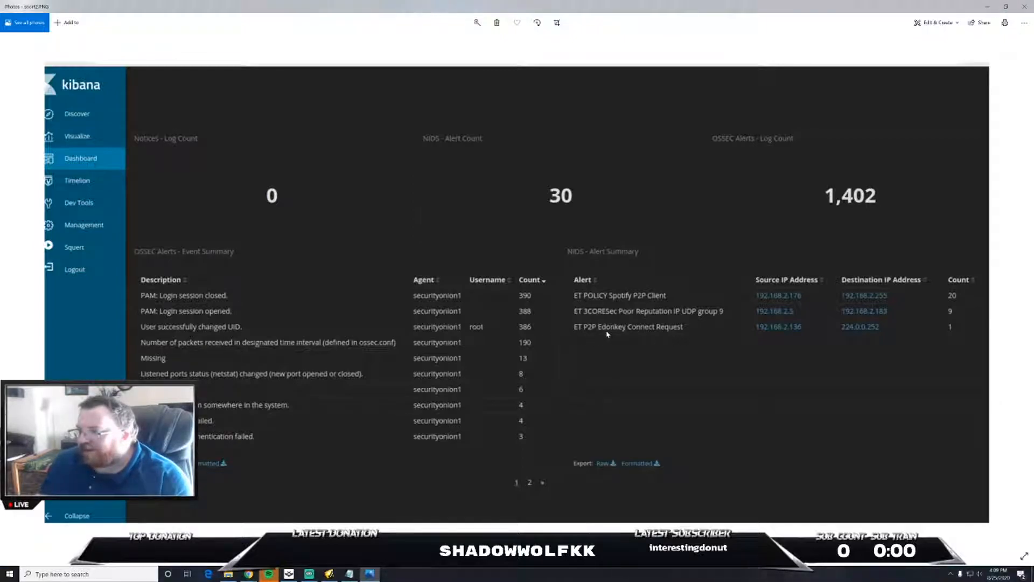
mouse_move(671, 336)
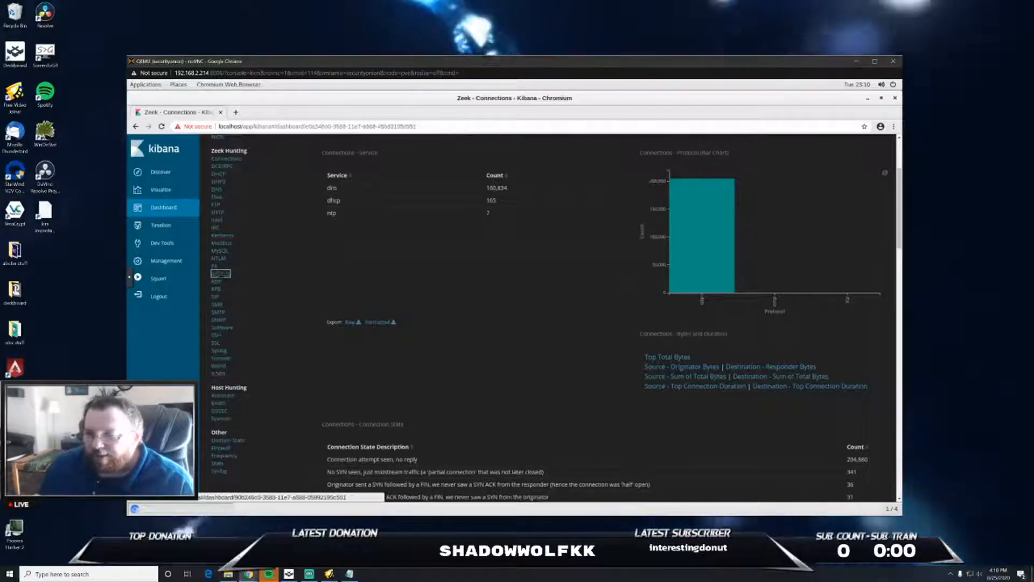
- Open another protocol dashboard from the Zeek Hunting navigation list
click(220, 401)
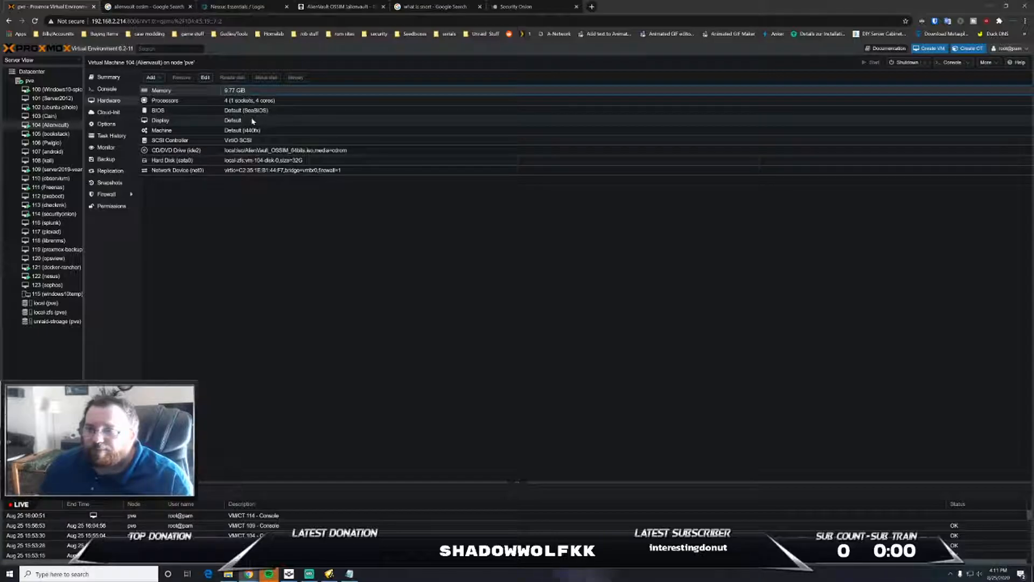
- Check VM 114 securityonion's hardware, console and summary (21% CPU, 14.94 GiB memory)
click(53, 214)
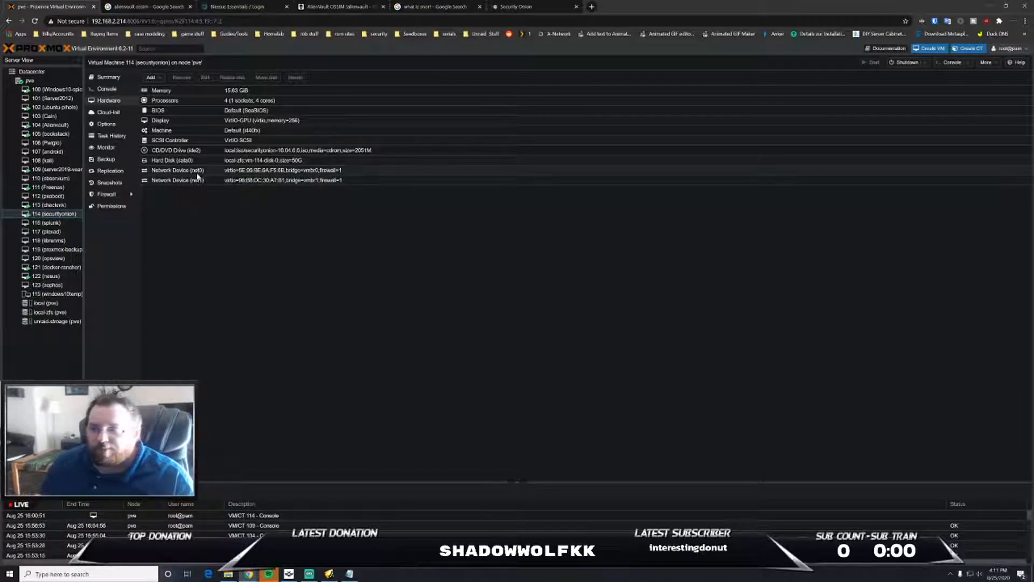
click(177, 170)
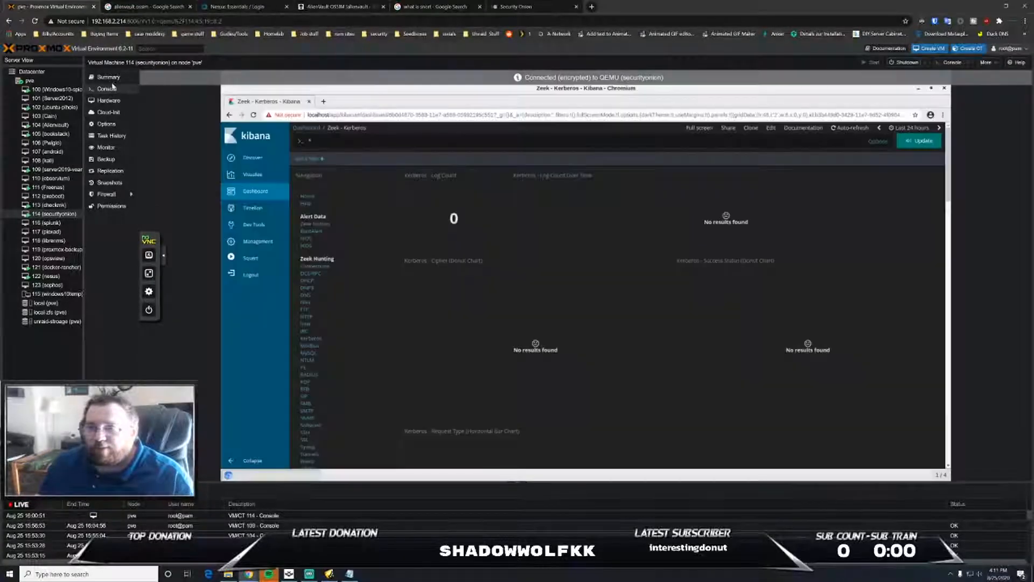
click(108, 76)
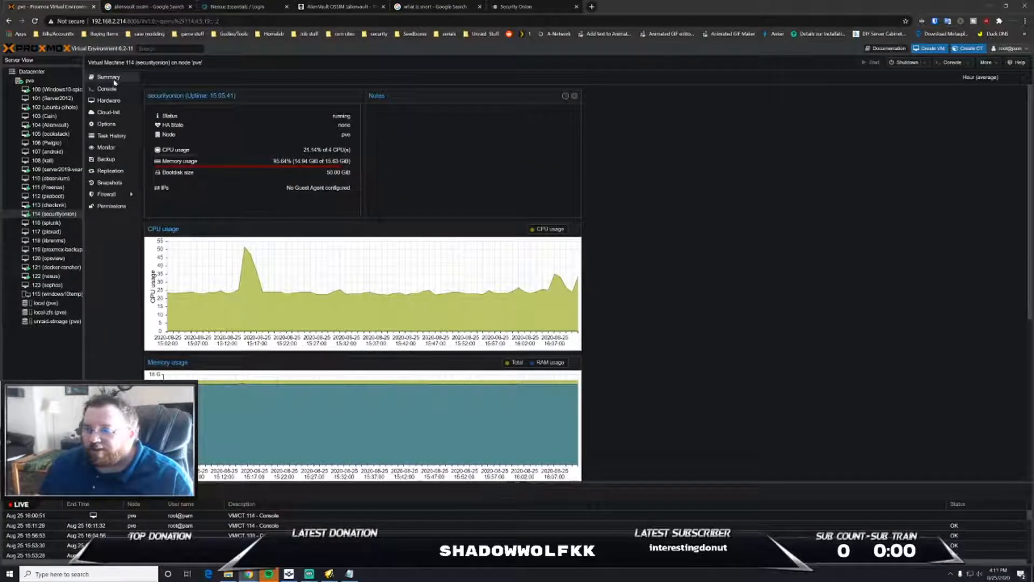